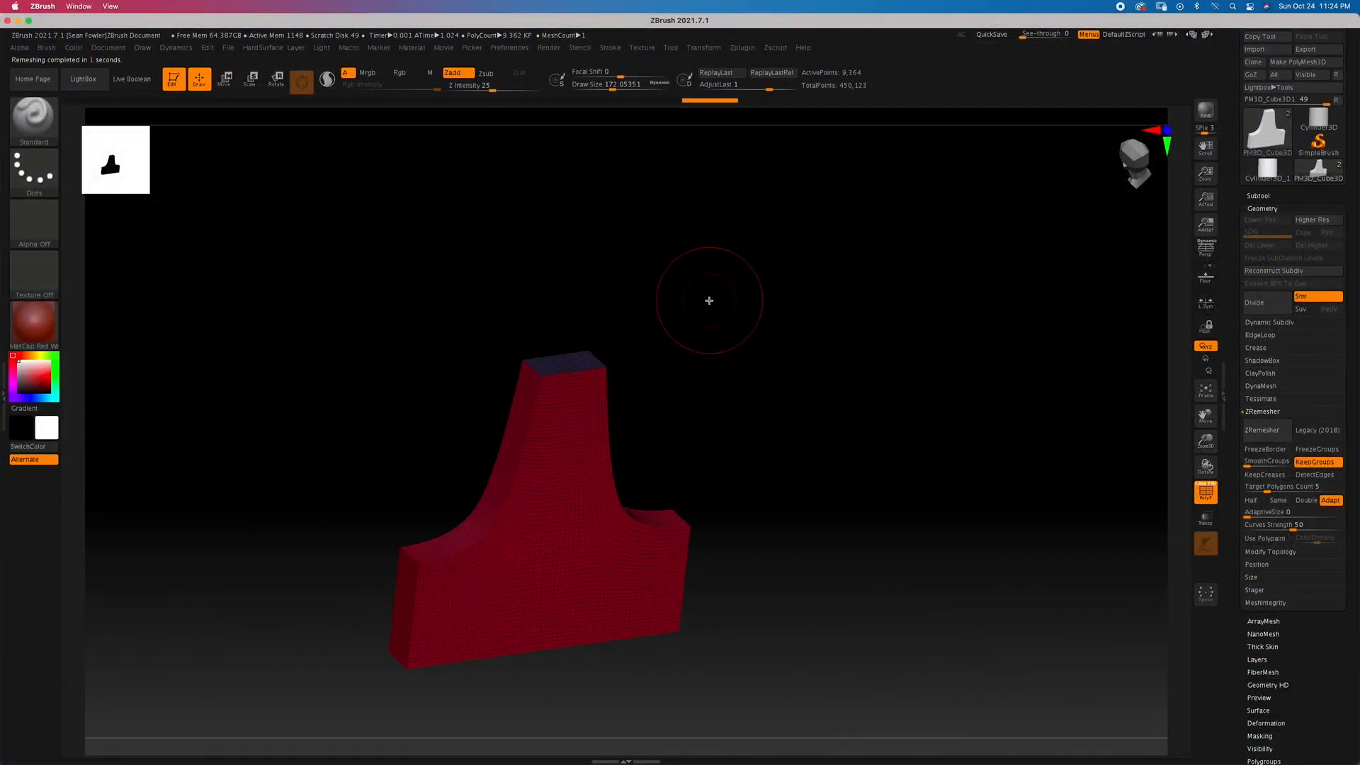
Drag in the viewport as the red shield sculpt replaces the remeshed T-block
left_click_drag(708, 301, 769, 352)
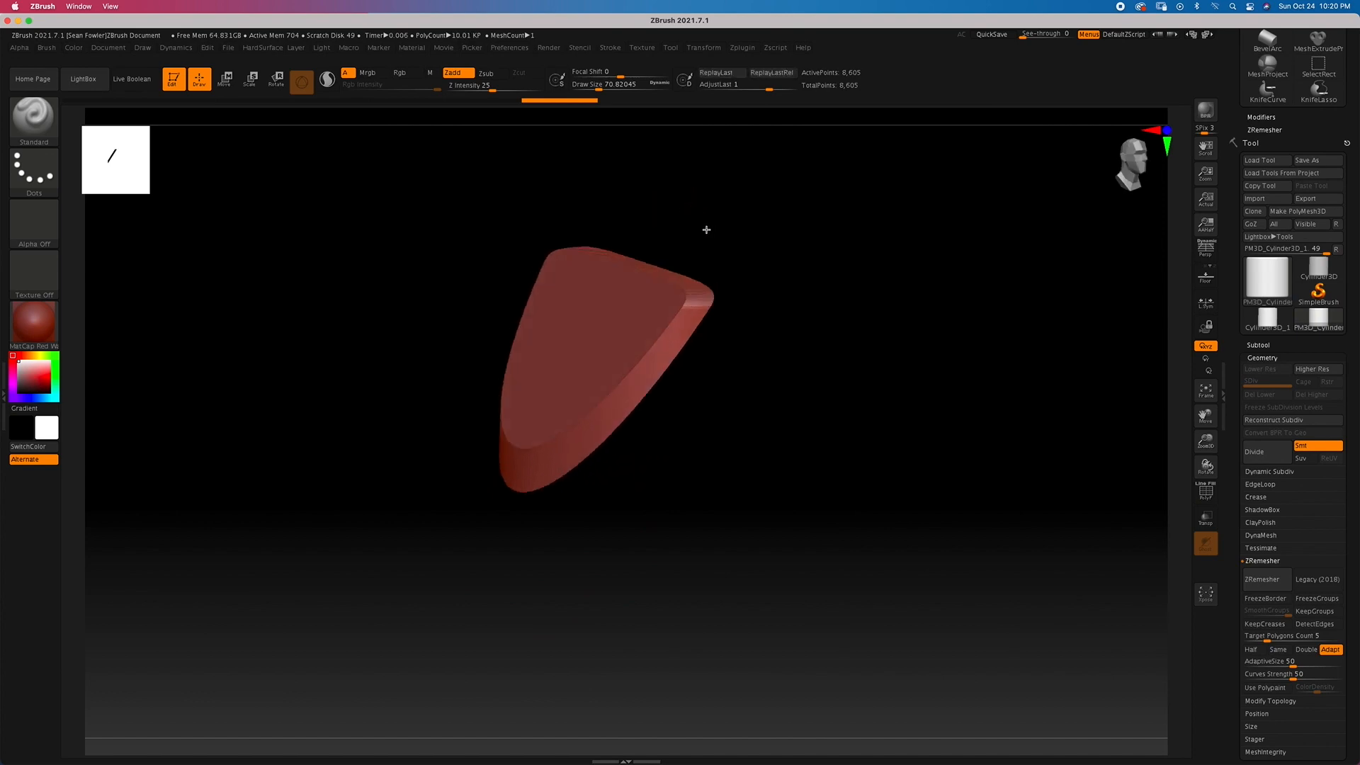
Bring back the low-poly red T-shaped block and remesh it to about 3,300 points
left_click_drag(706, 229, 675, 213)
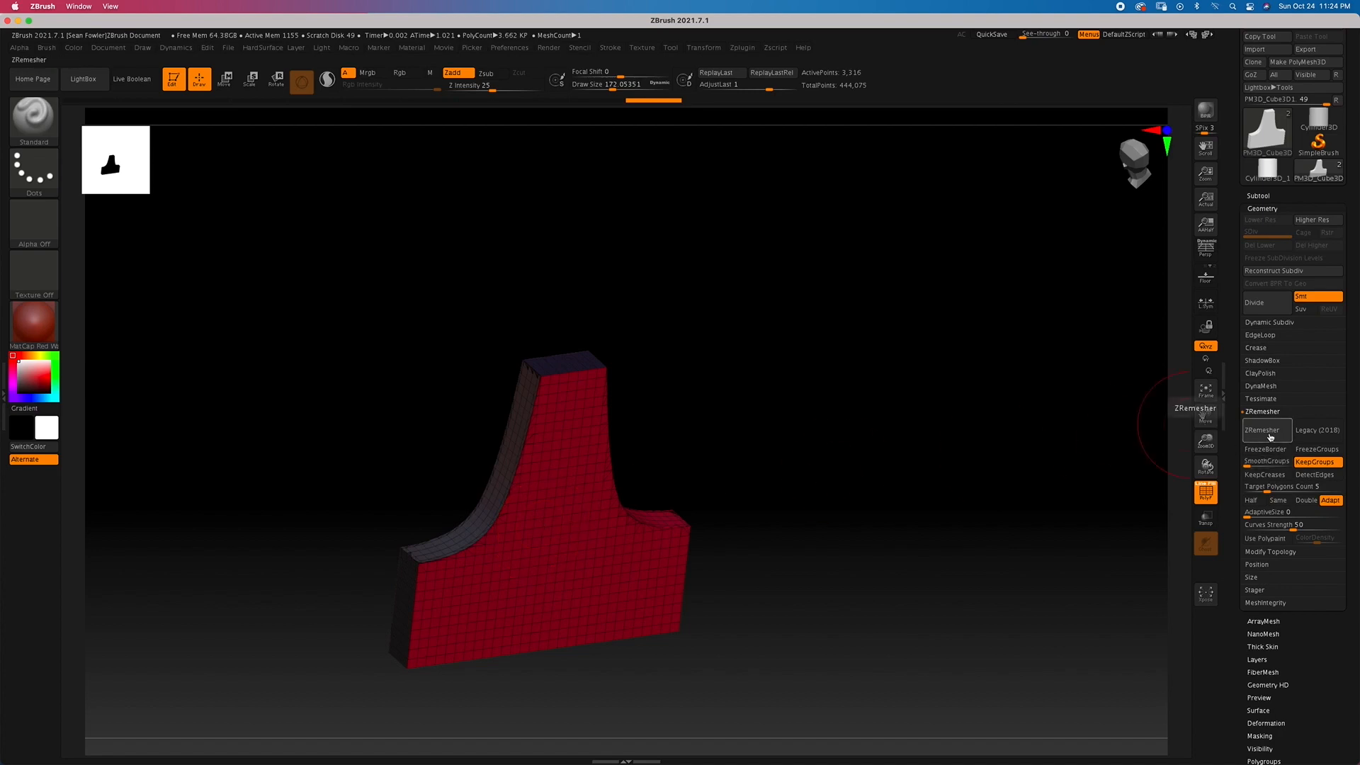
Re-run ZRemesher on the T-block to about 9,400 points and orbit to inspect it
left_click(1262, 429)
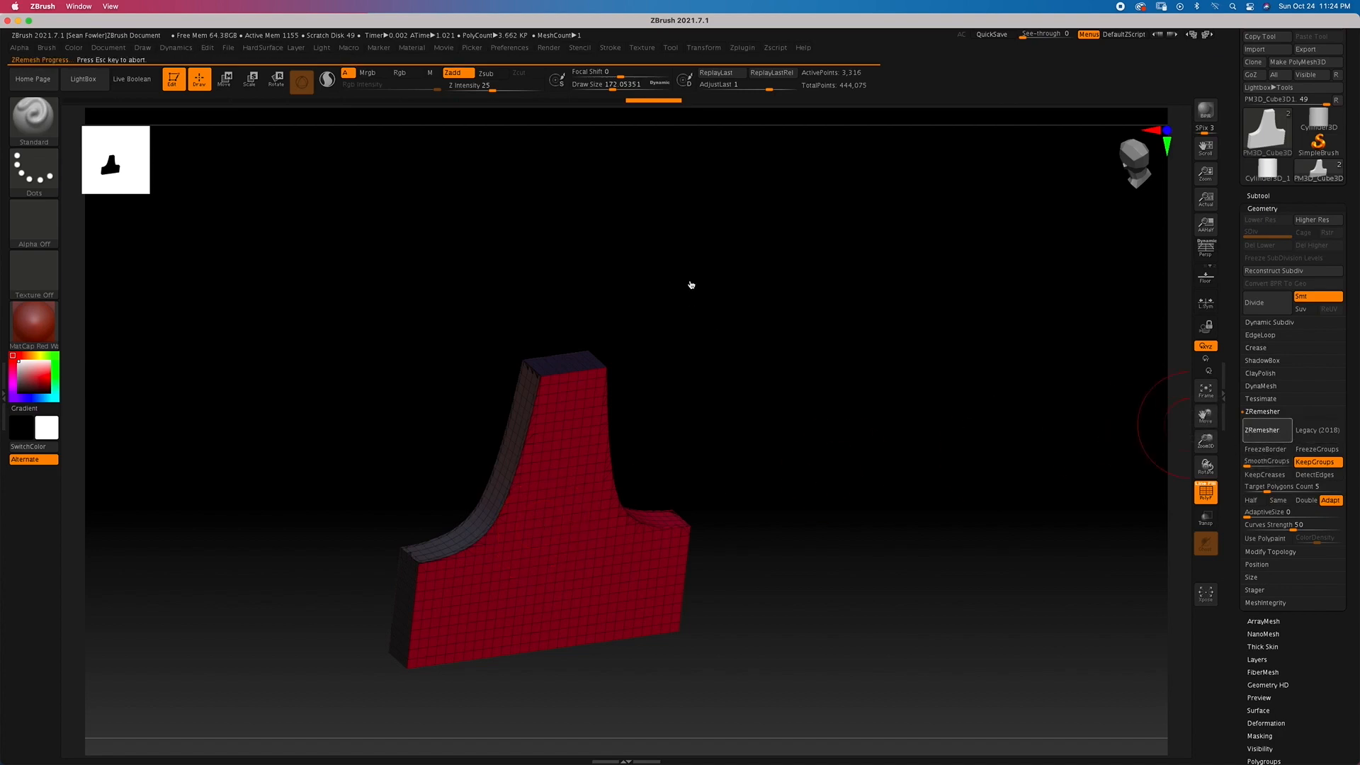
left_click(1263, 429)
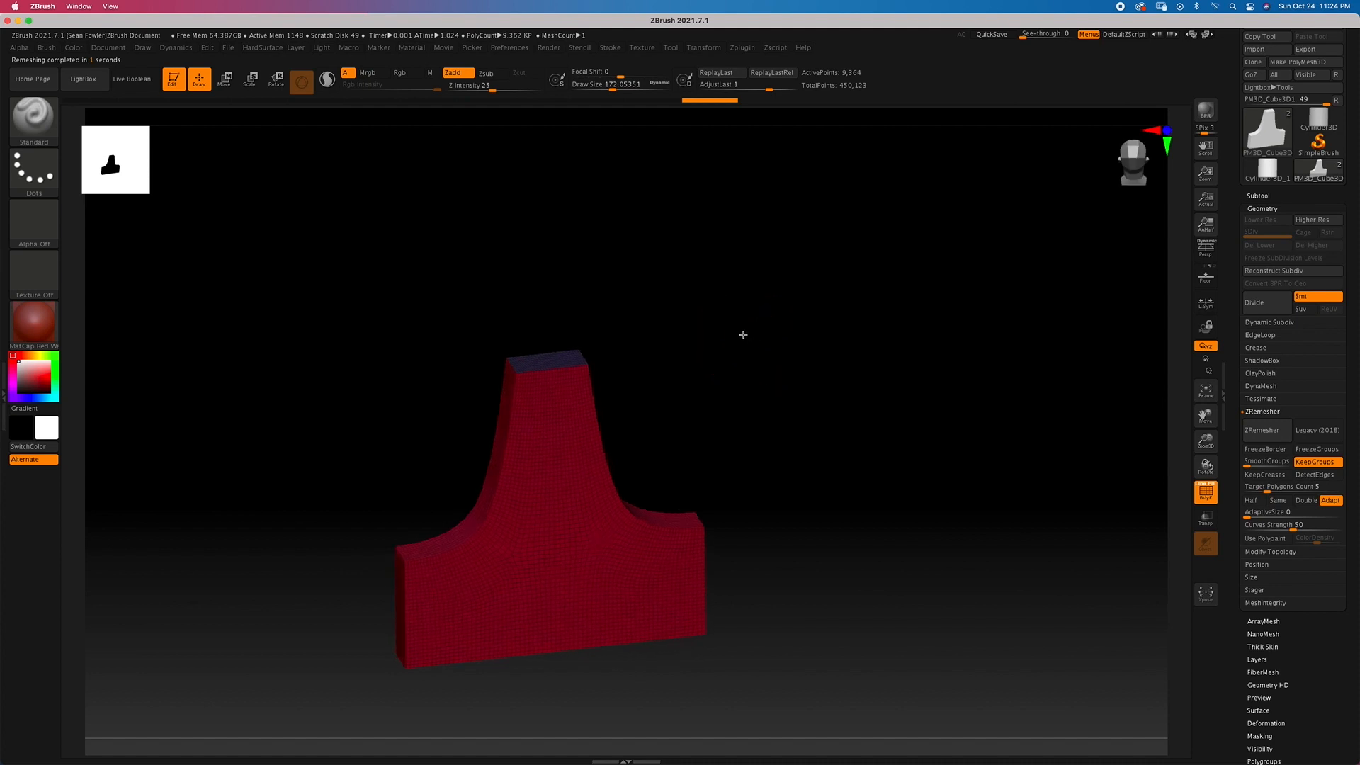
left_click_drag(742, 335, 1173, 444)
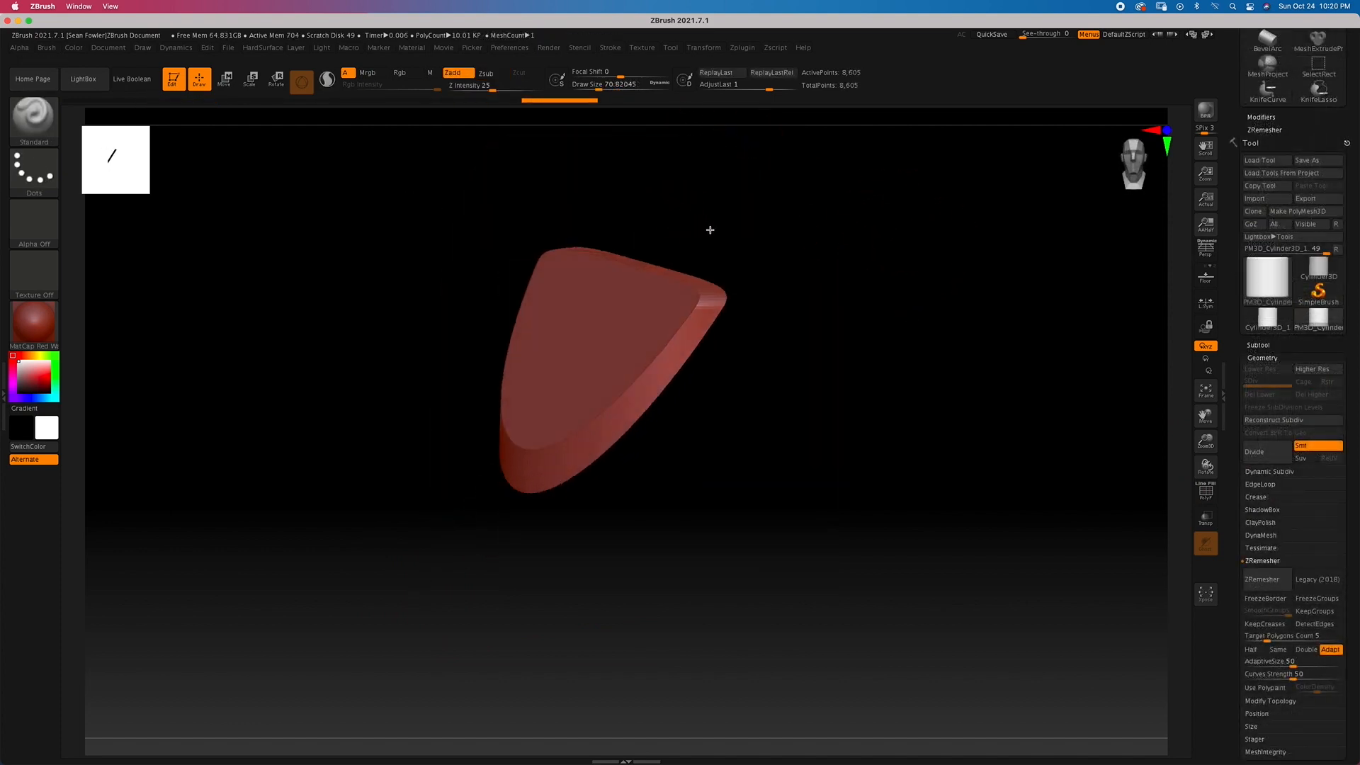
Load the white curved 69,000-point panel with the Transpose gizmo shown
left_click_drag(710, 230, 675, 213)
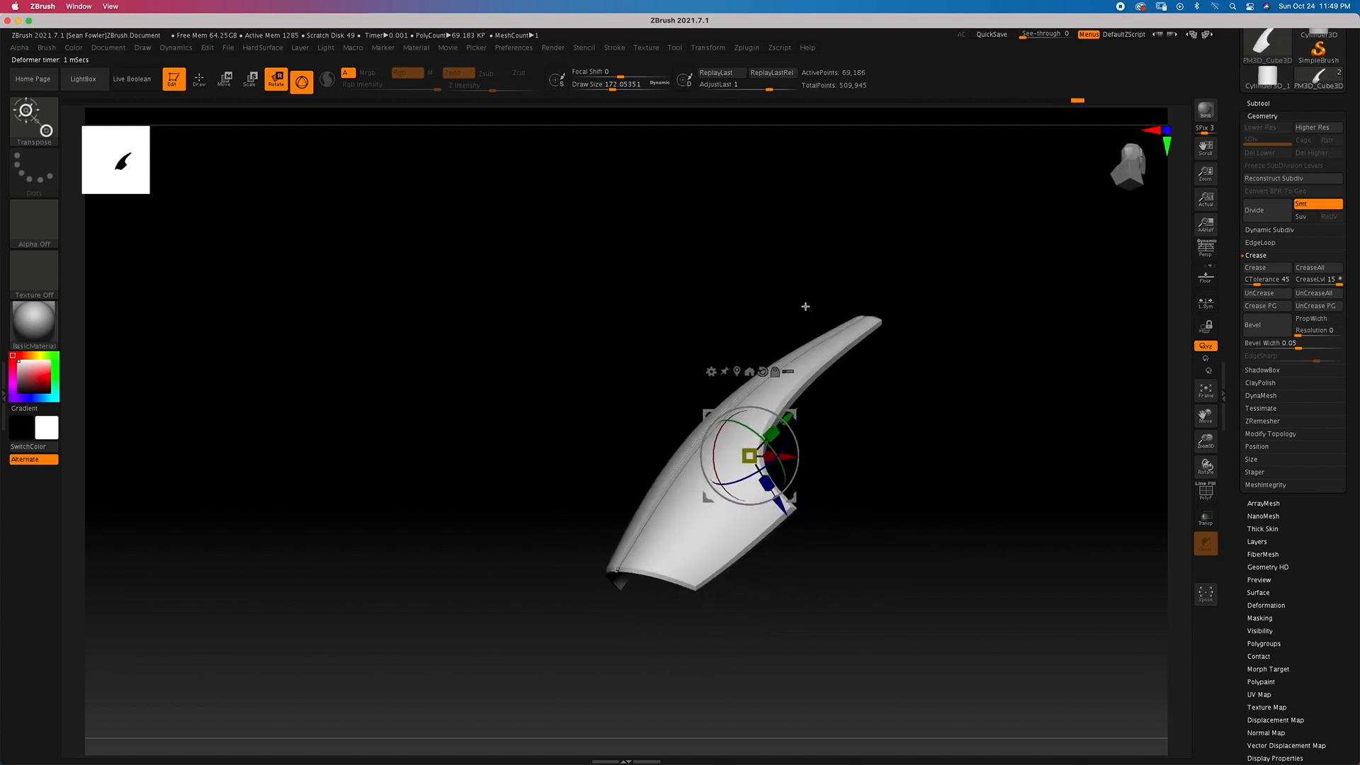
Reshape the white panel, then fan the turtle armor's ribbed strap plates along the shoulder
left_click_drag(805, 305, 903, 401)
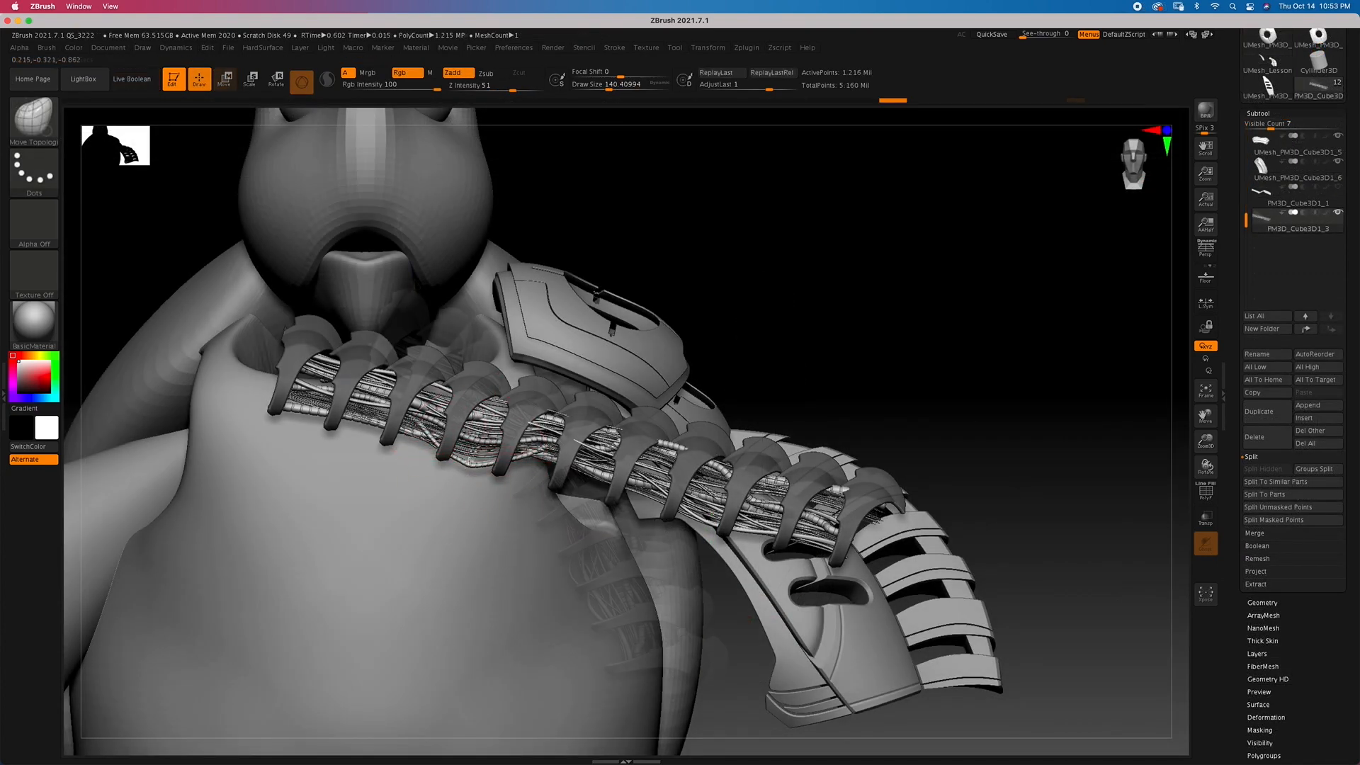
left_click(224, 78)
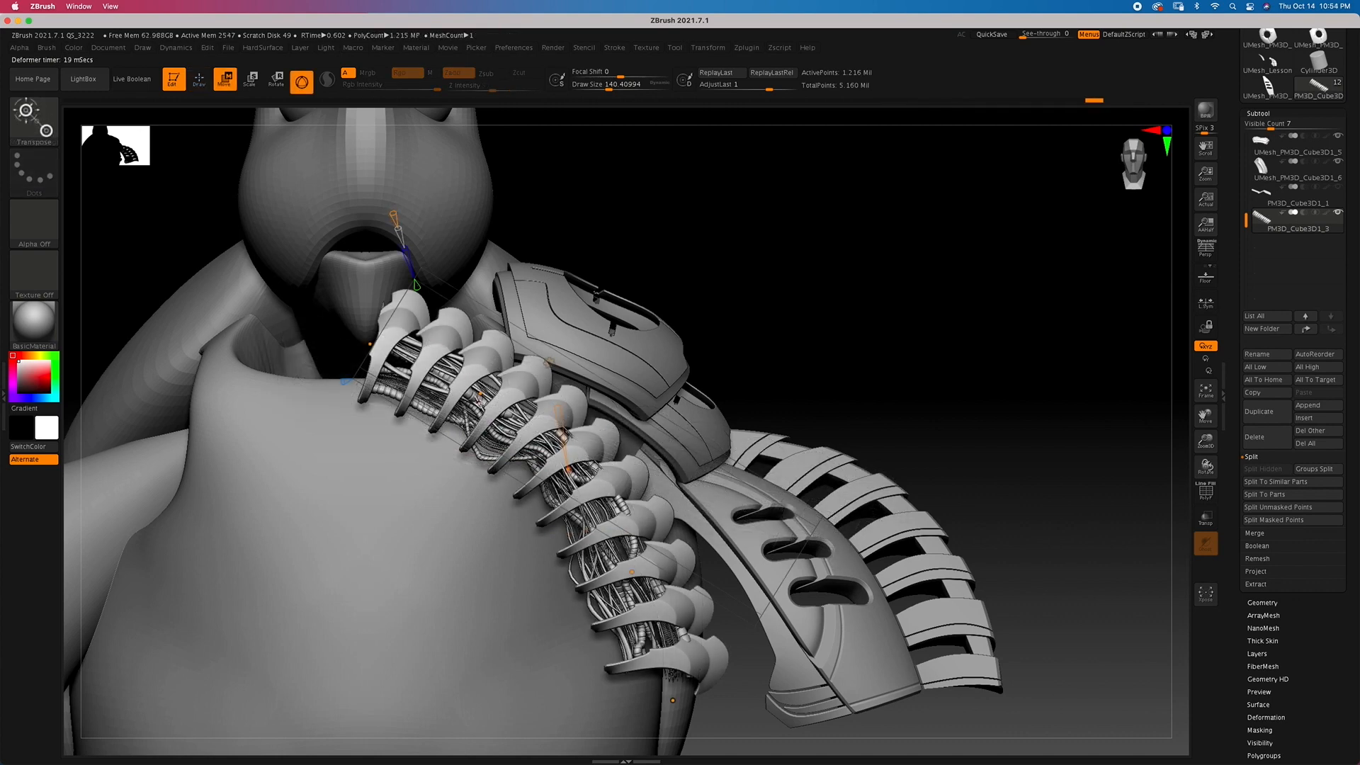